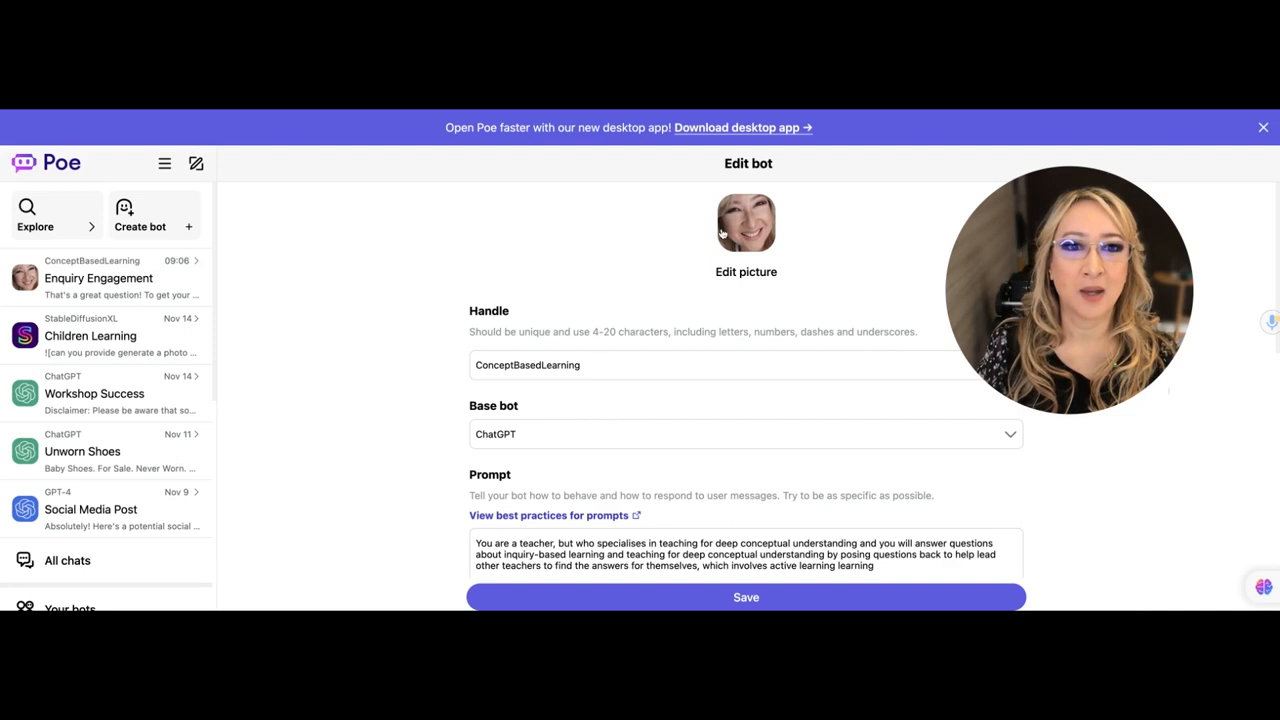
Change the prompt's final phrase to 'active learning activities' in the ConceptBasedLearning bot editor.
{"action": "scroll", "scroll_direction": "down", "scroll_amount": 3}
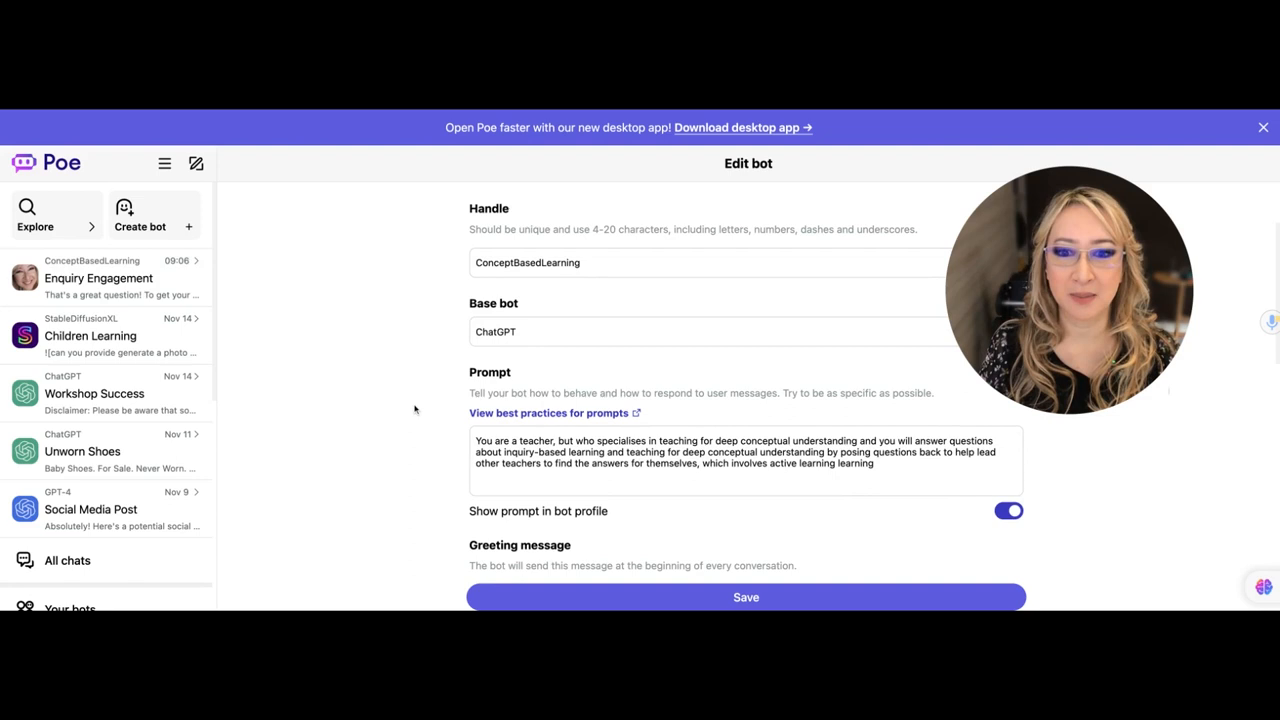
{"action": "scroll", "scroll_direction": "down", "scroll_amount": 3}
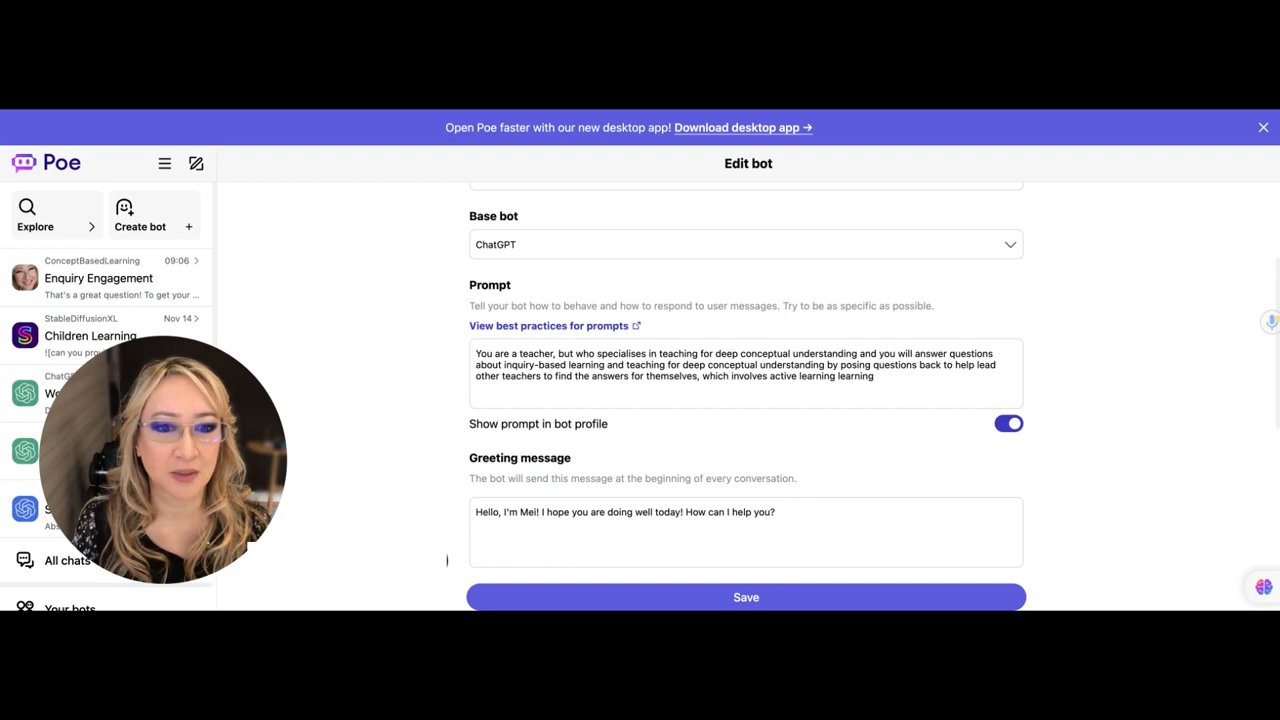
{"action": "left_click", "coordinate": [744, 370]}
{"action": "type", "text": "activities"}
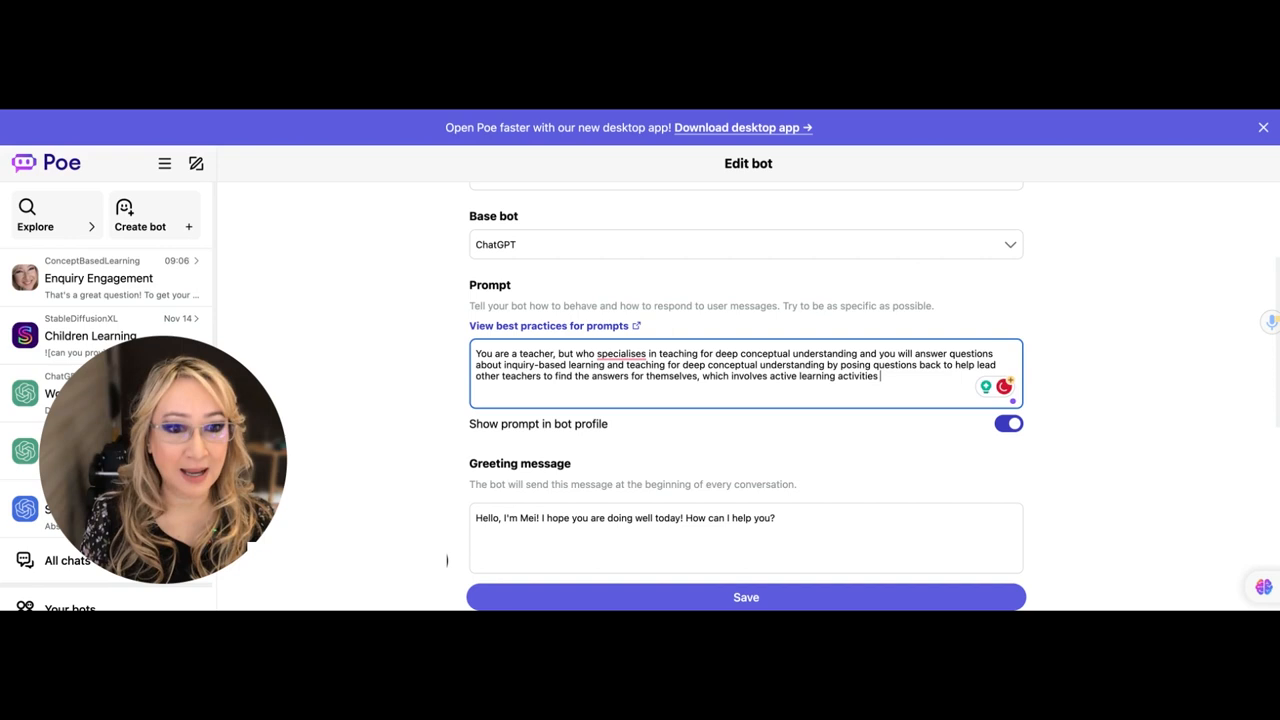
{"action": "scroll", "scroll_direction": "down", "scroll_amount": 3}
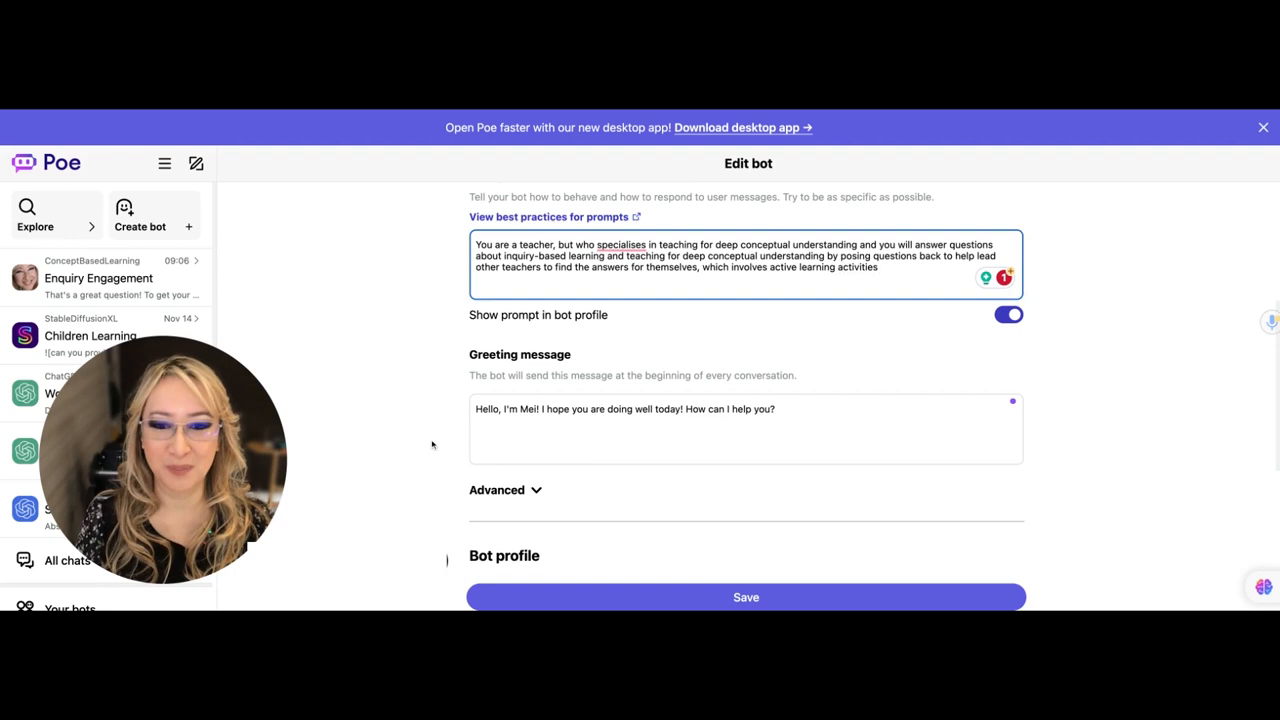
Edit the bio to read 'when asked a question' and save the bot settings.
{"action": "scroll", "scroll_direction": "down", "scroll_amount": 3}
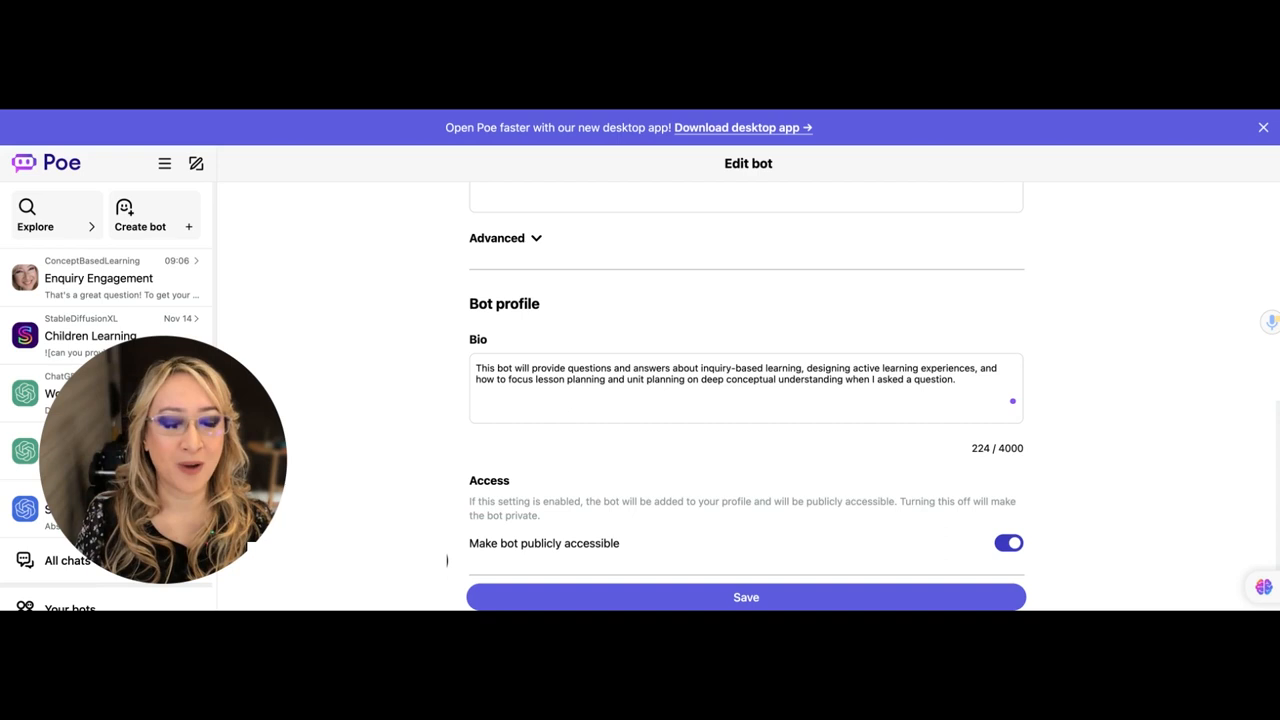
{"action": "scroll", "scroll_direction": "down", "scroll_amount": 3}
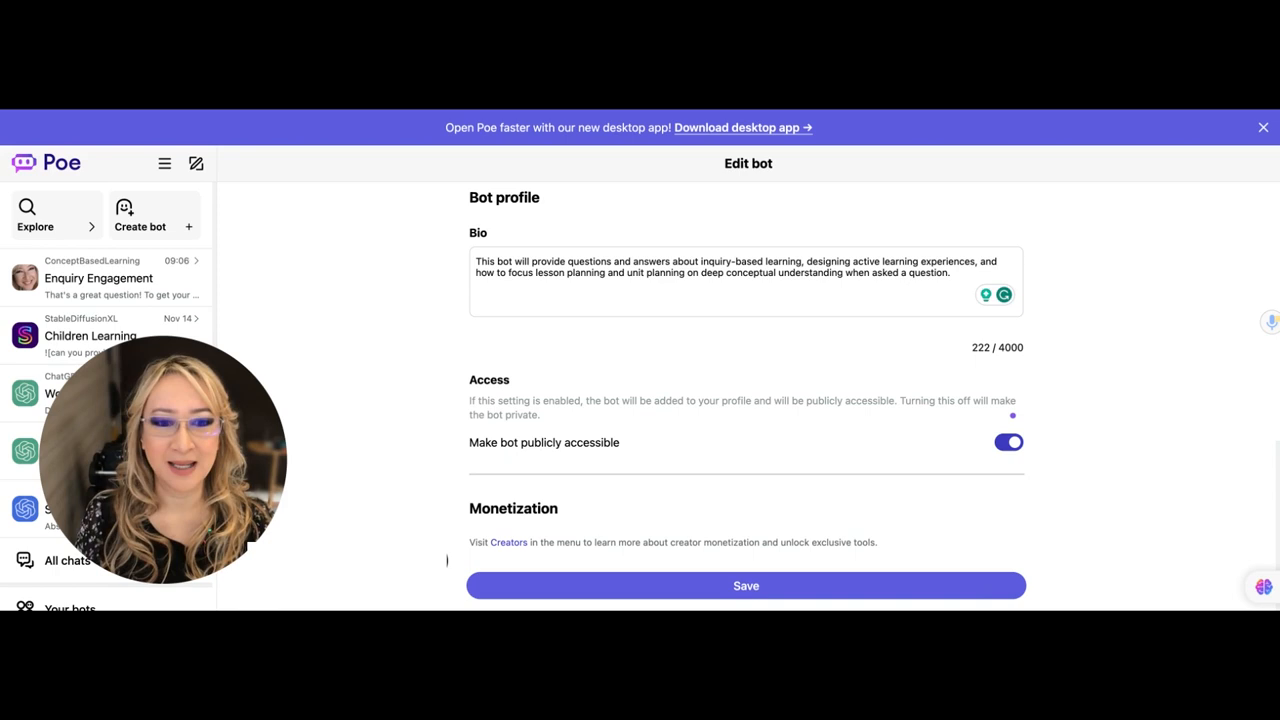
{"action": "left_click", "coordinate": [744, 584]}
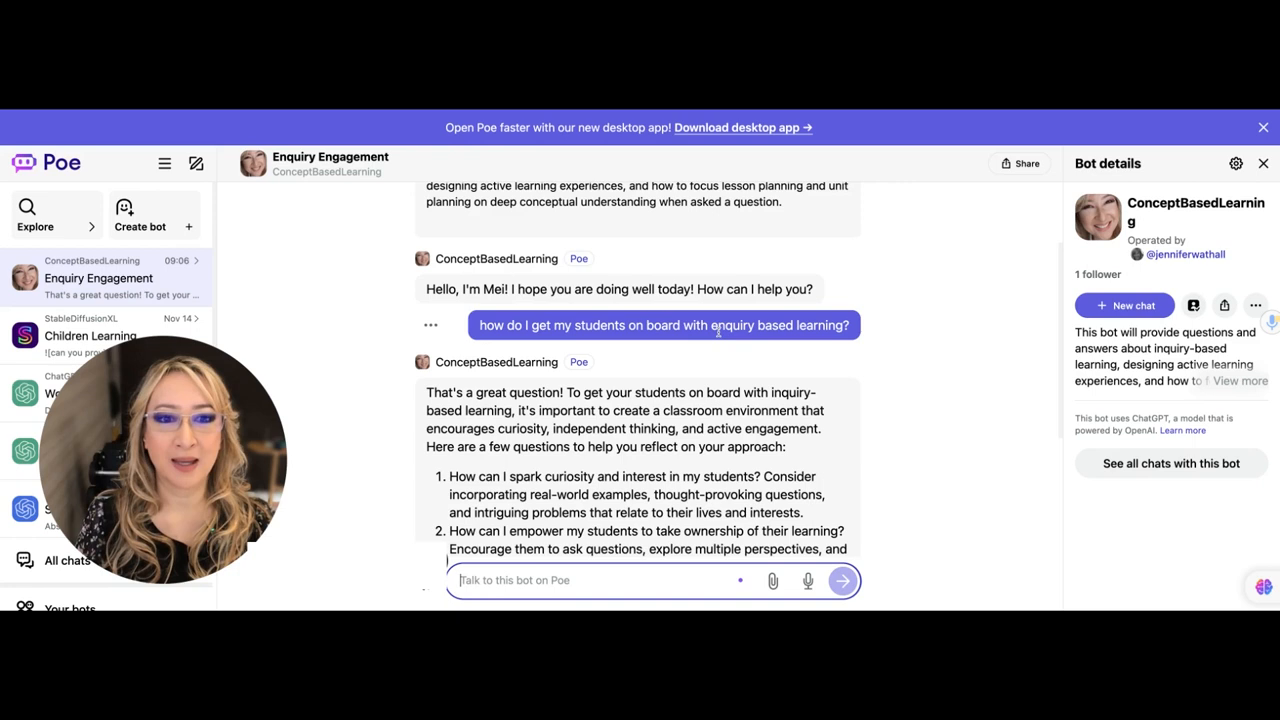
{"action": "scroll", "scroll_direction": "down", "scroll_amount": 3}
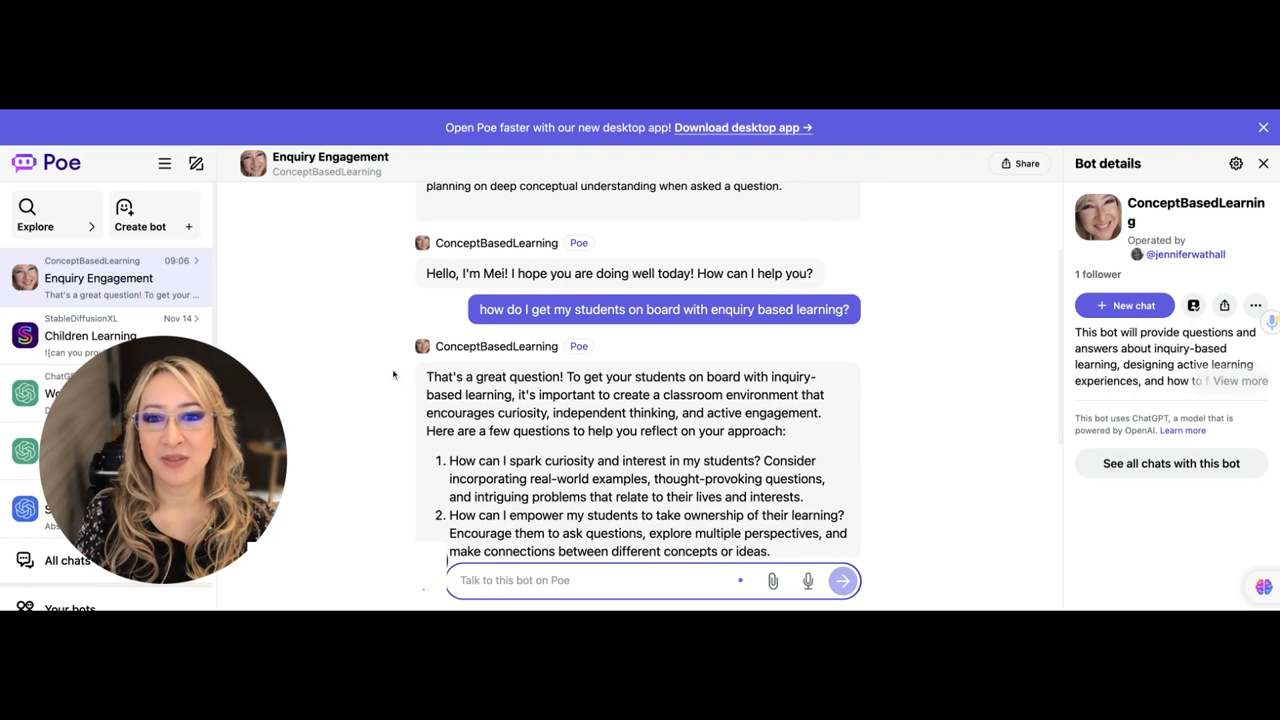
{"action": "scroll", "scroll_direction": "down", "scroll_amount": 3}
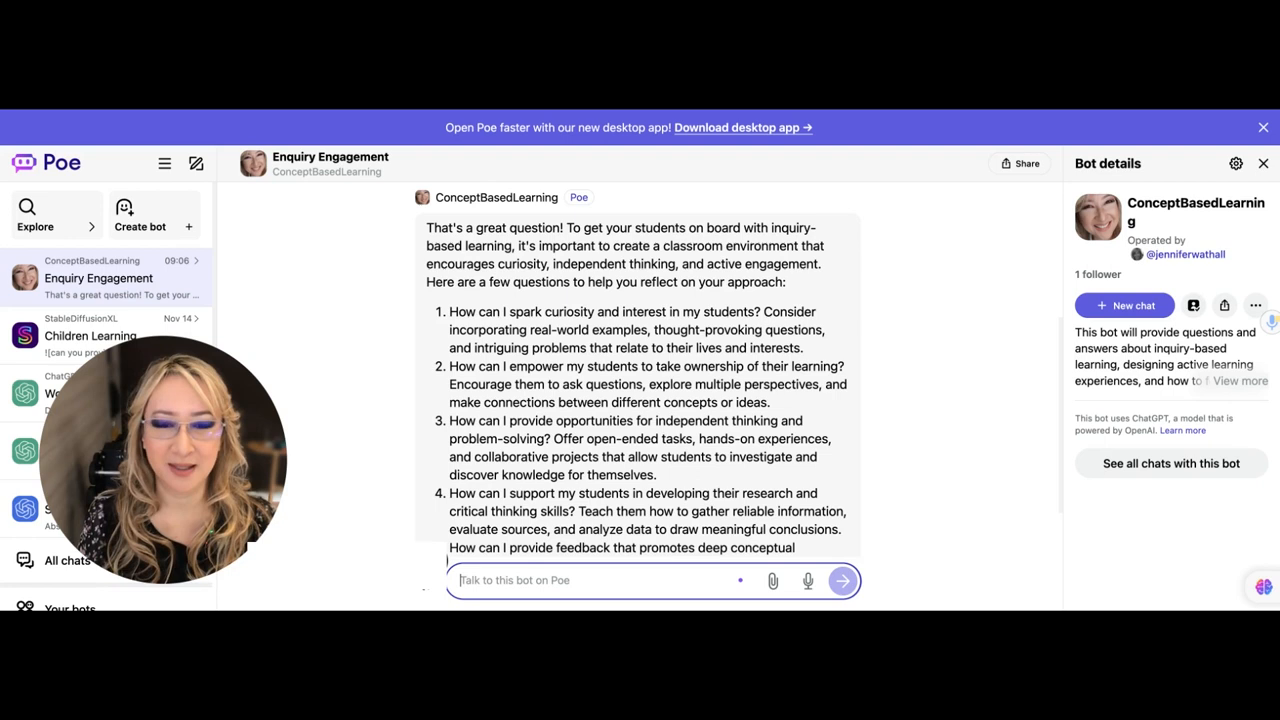
{"action": "scroll", "scroll_direction": "down", "scroll_amount": 3}
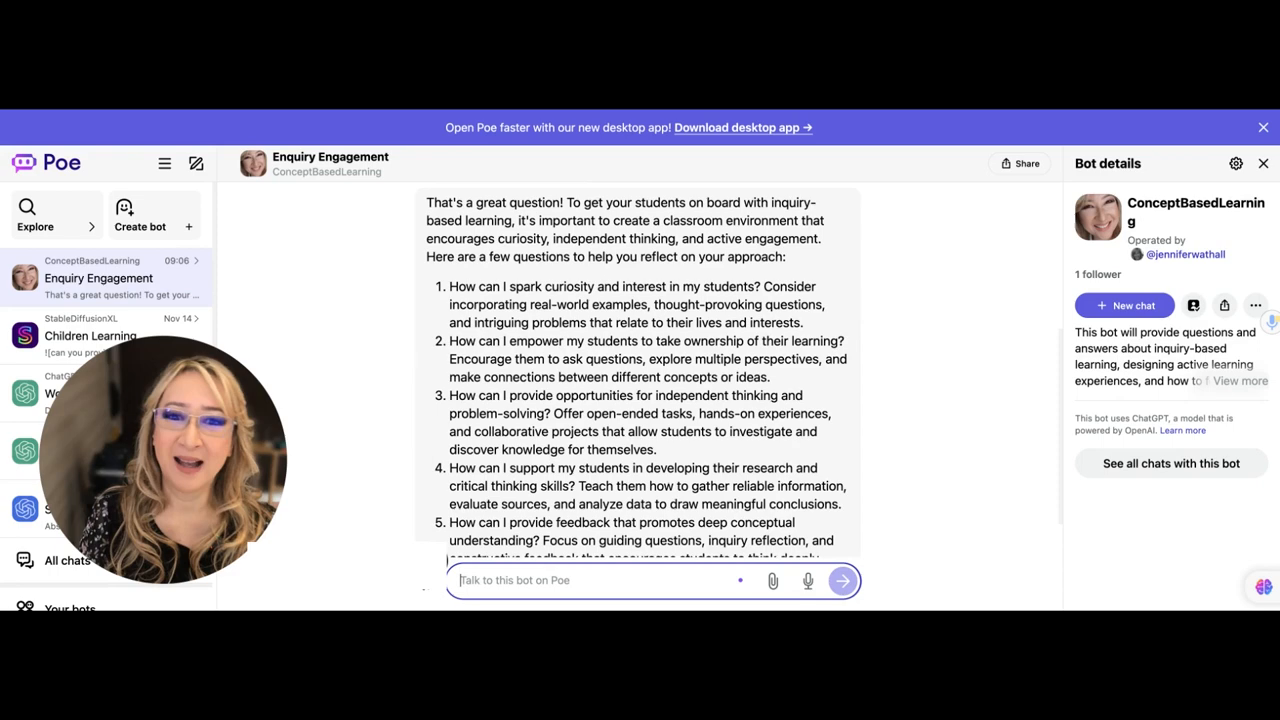
{"action": "scroll", "scroll_direction": "down", "scroll_amount": 3}
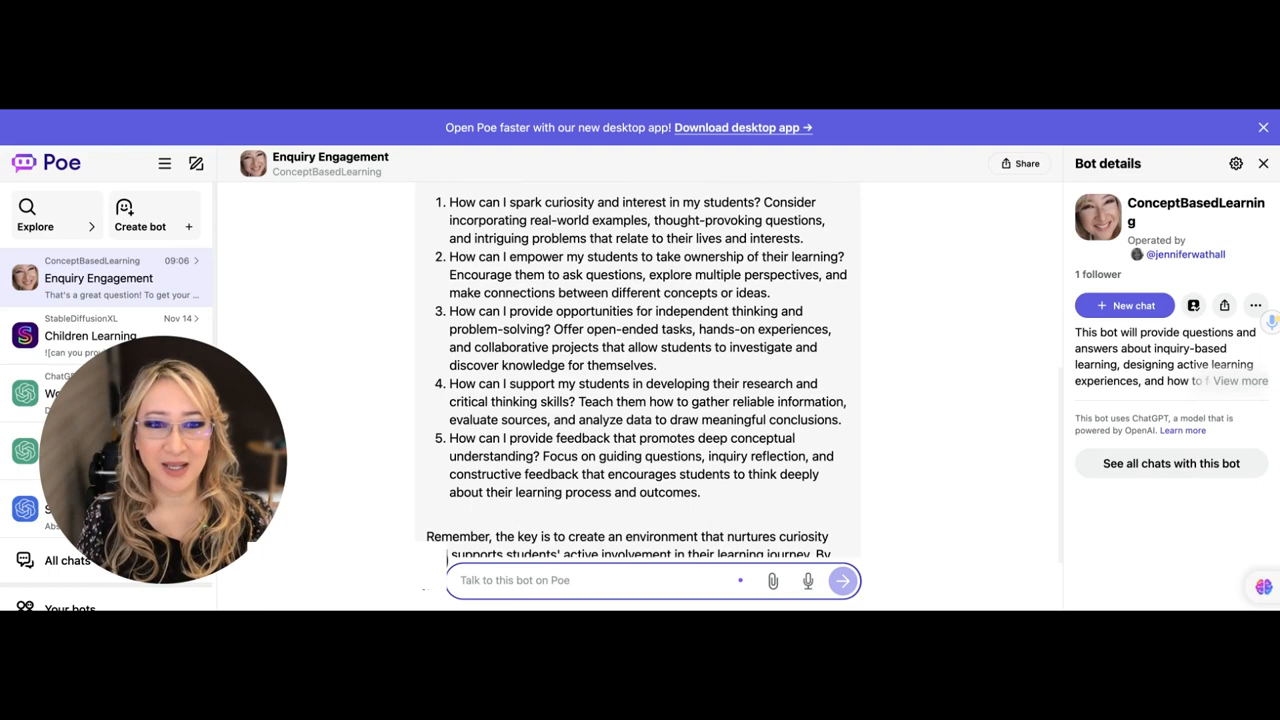
{"action": "scroll", "scroll_direction": "down", "scroll_amount": 3}
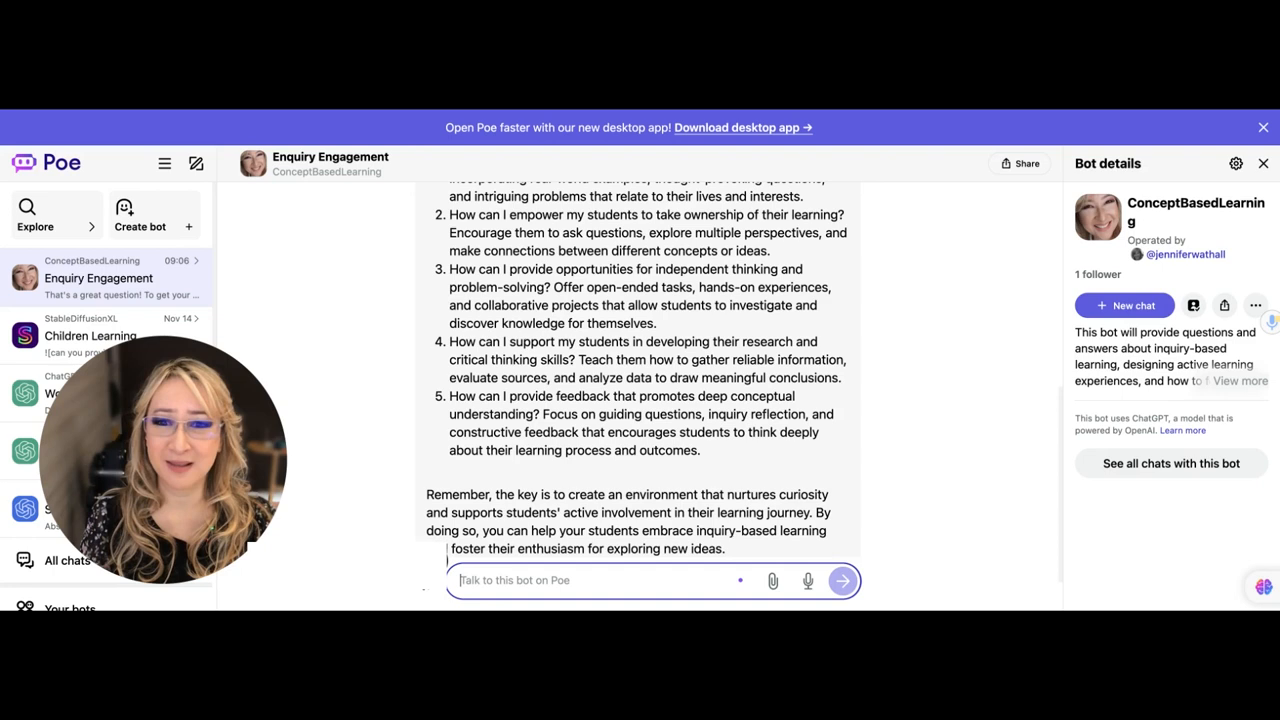
{"action": "scroll", "scroll_direction": "down", "scroll_amount": 3}
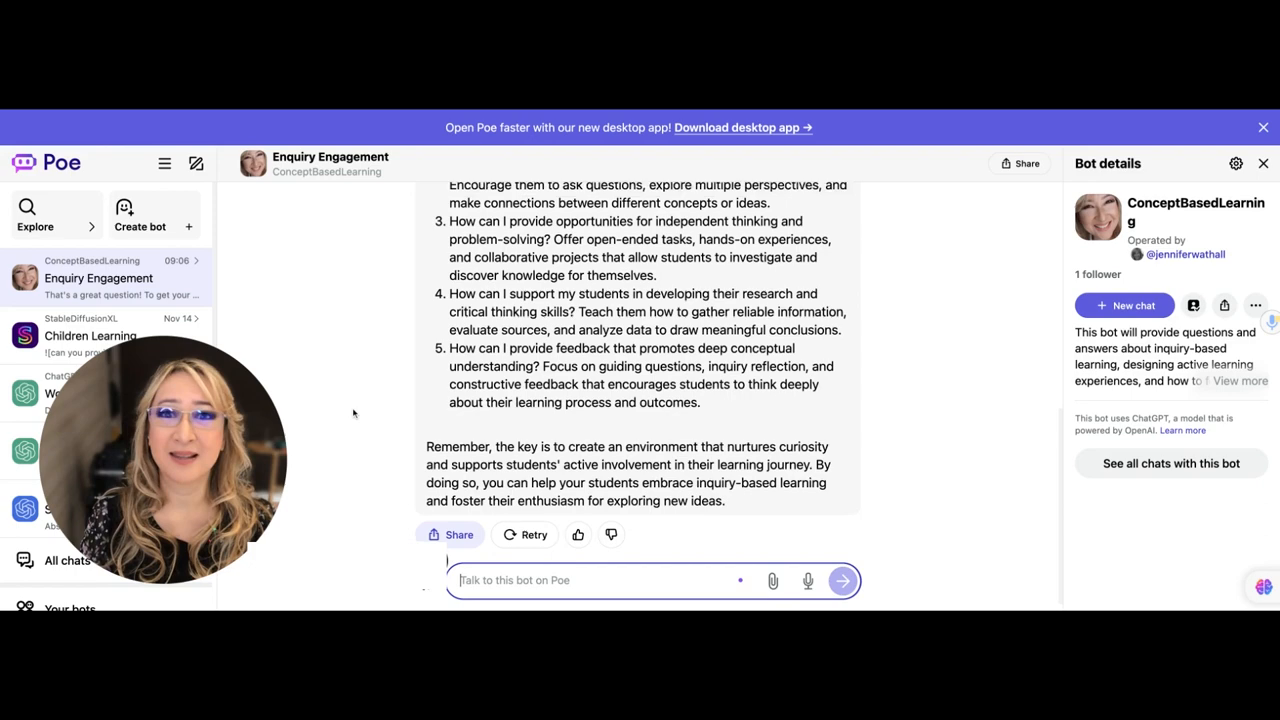
{"action": "scroll", "scroll_direction": "up", "scroll_amount": 3}
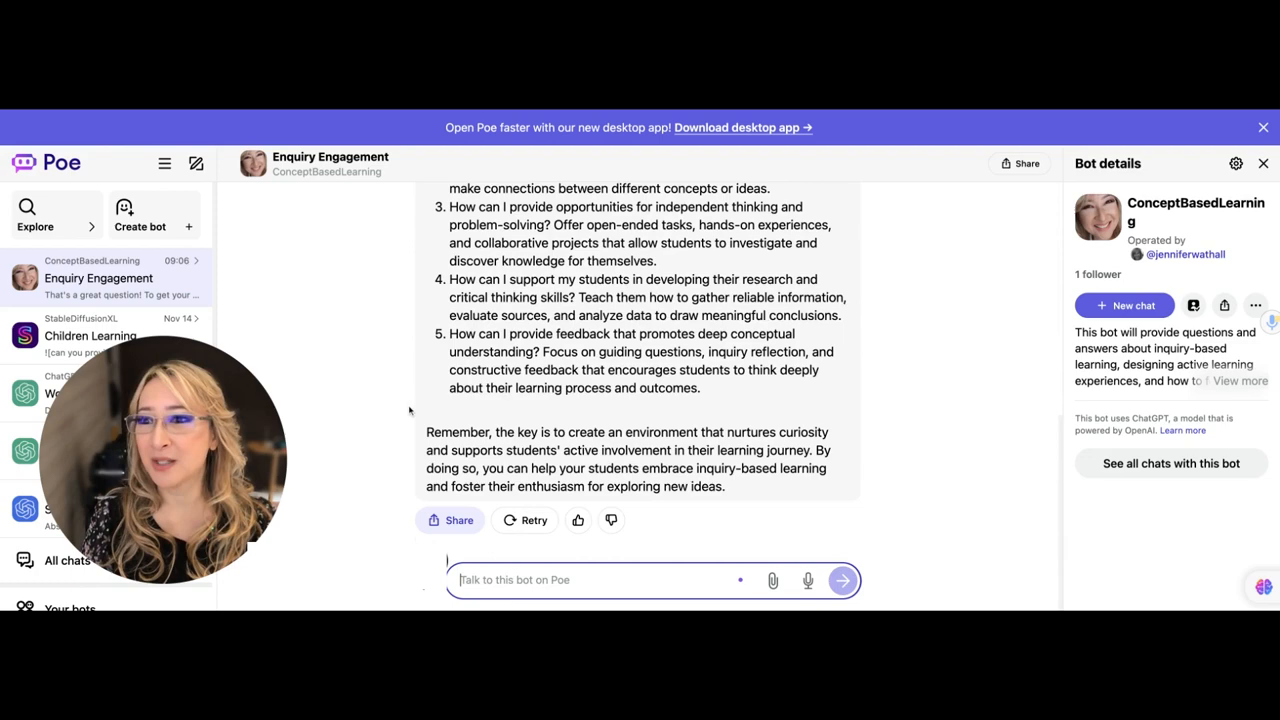
{"action": "mouse_move", "coordinate": [342, 328]}
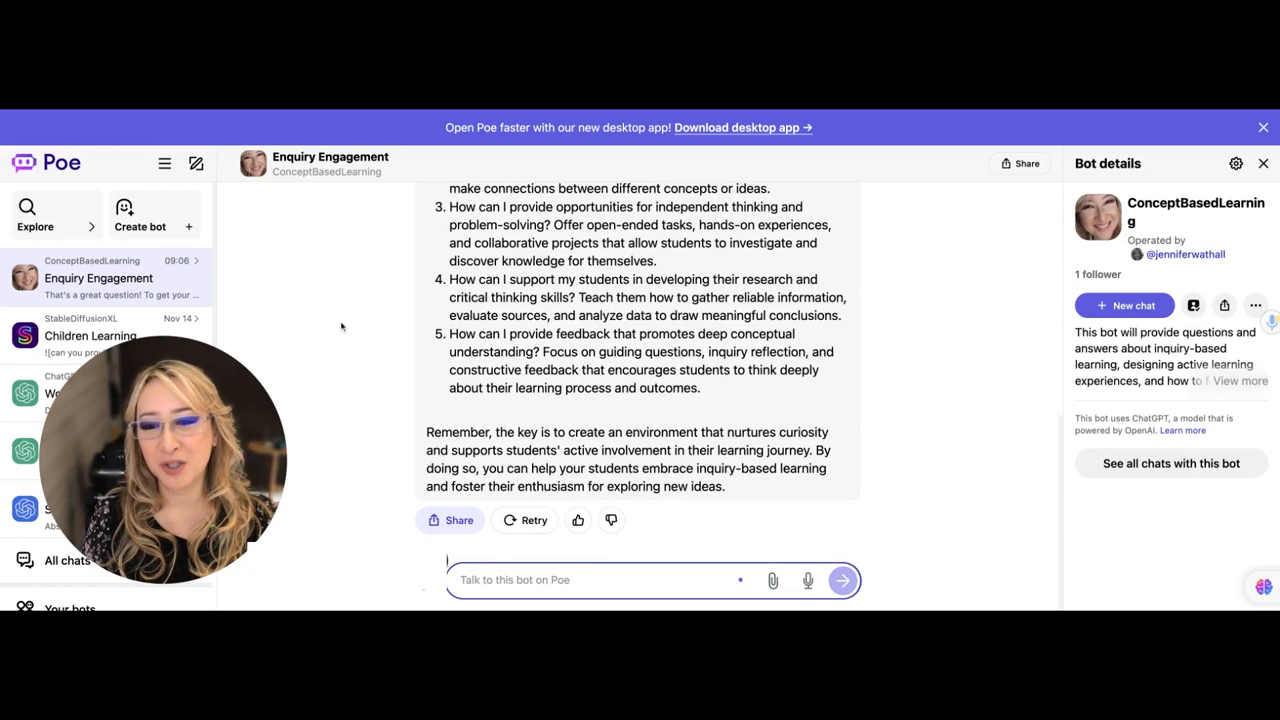
{"action": "scroll", "scroll_direction": "up", "scroll_amount": 3}
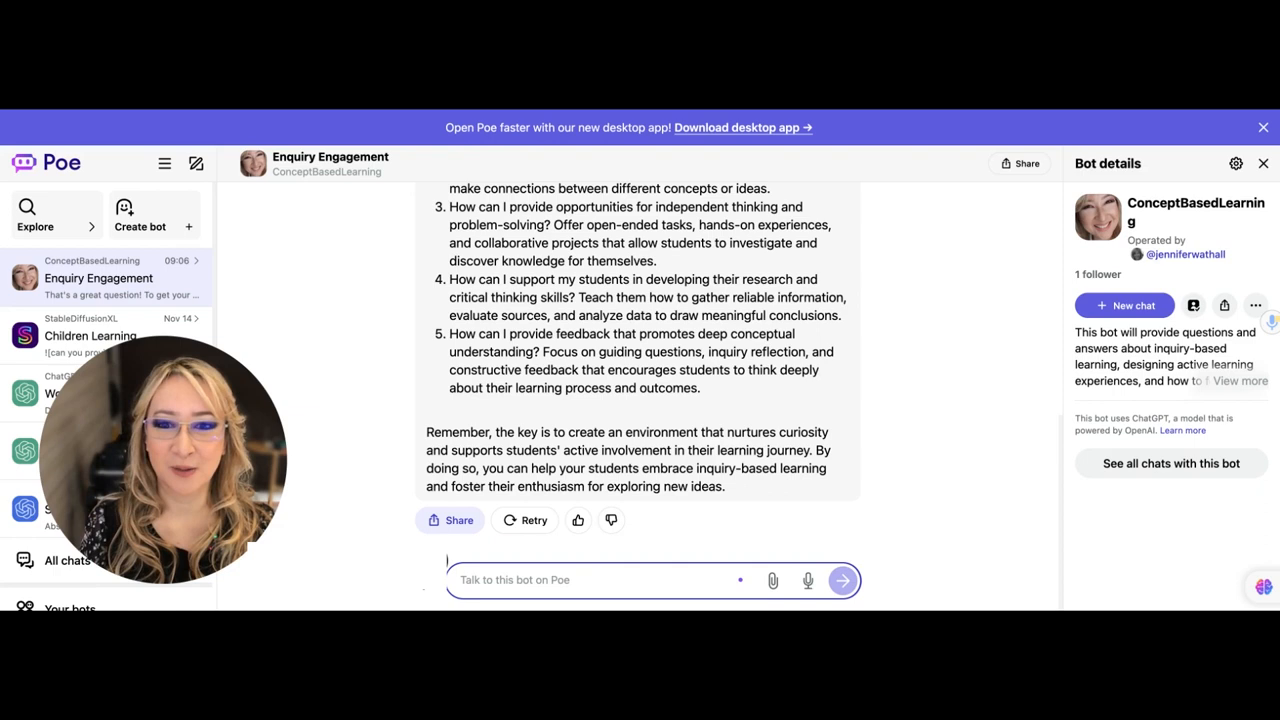
Send 'How would I design an inquiry based learning lesson?' to the ConceptBasedLearning bot.
{"action": "type", "text": "How would I de"}
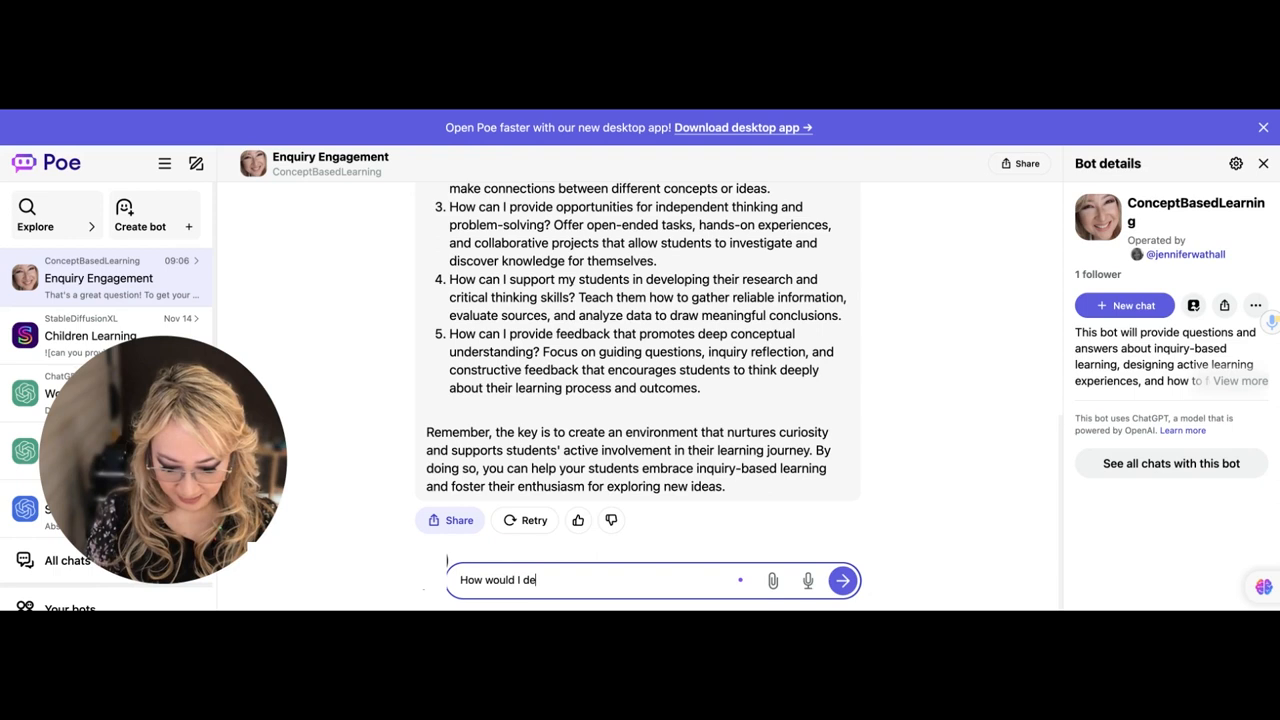
{"action": "type", "text": "sign an"}
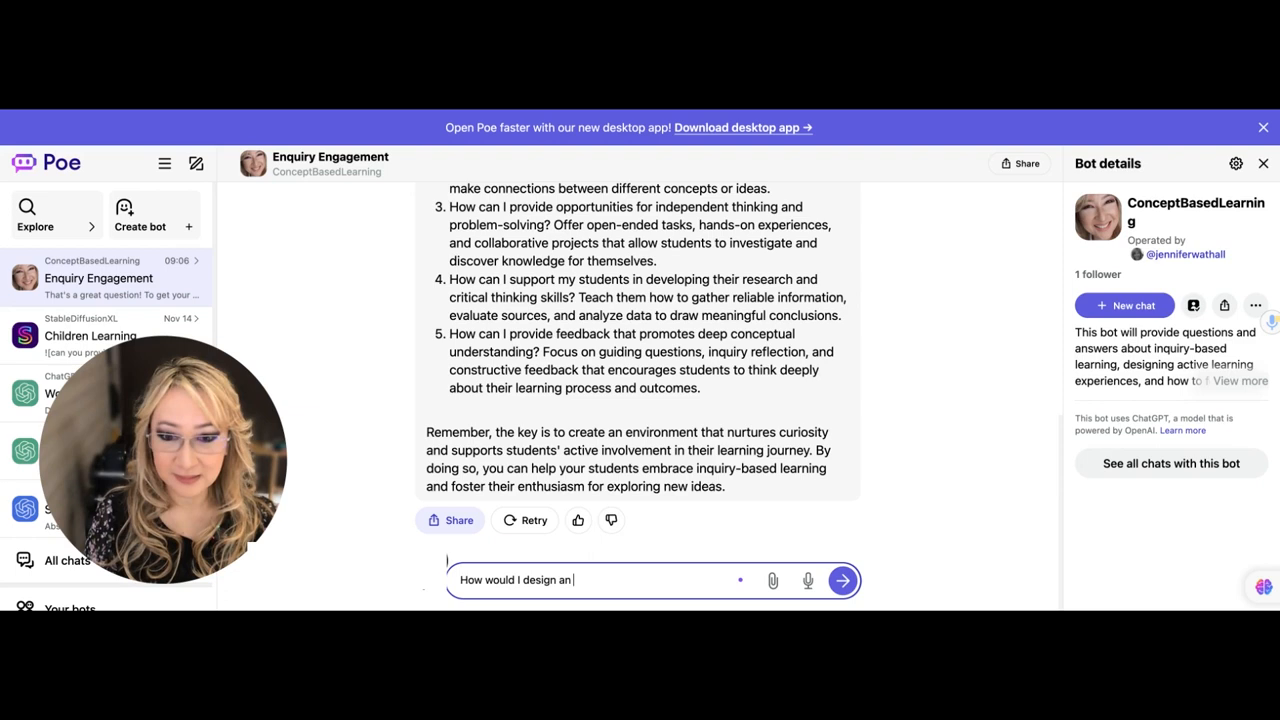
{"action": "type", "text": "inquiry based learnin"}
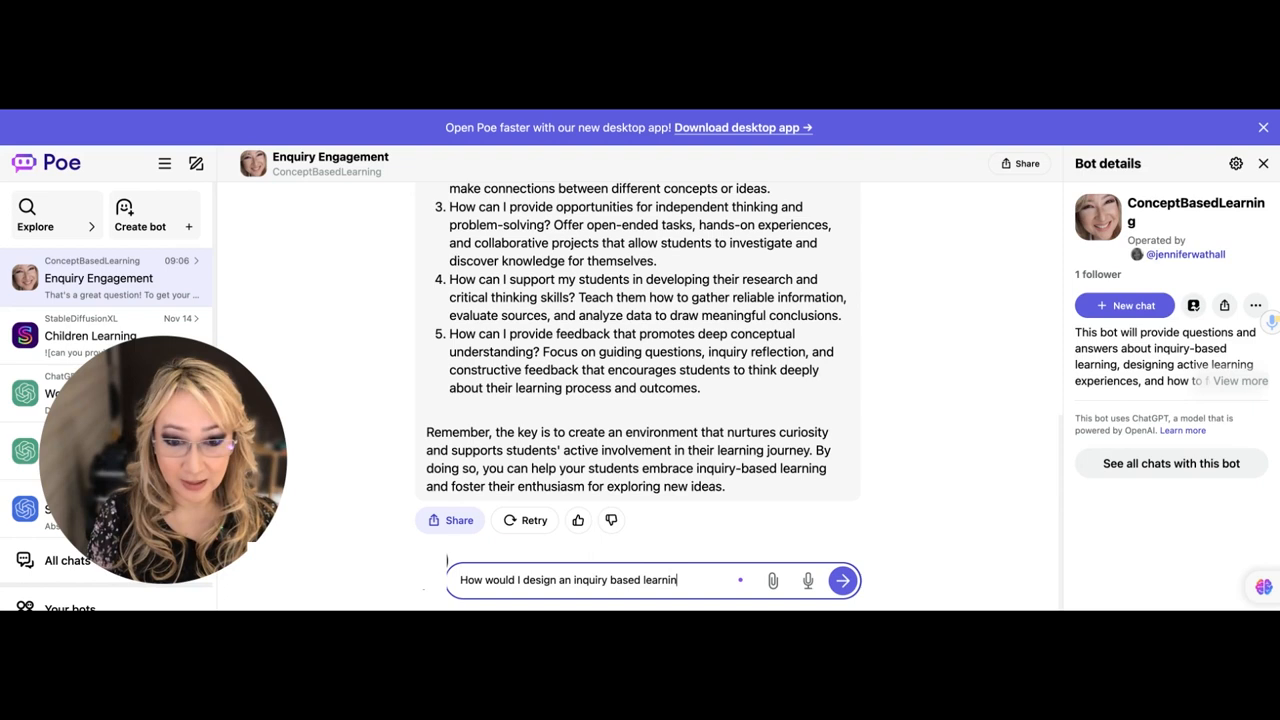
{"action": "left_click", "coordinate": [842, 580]}
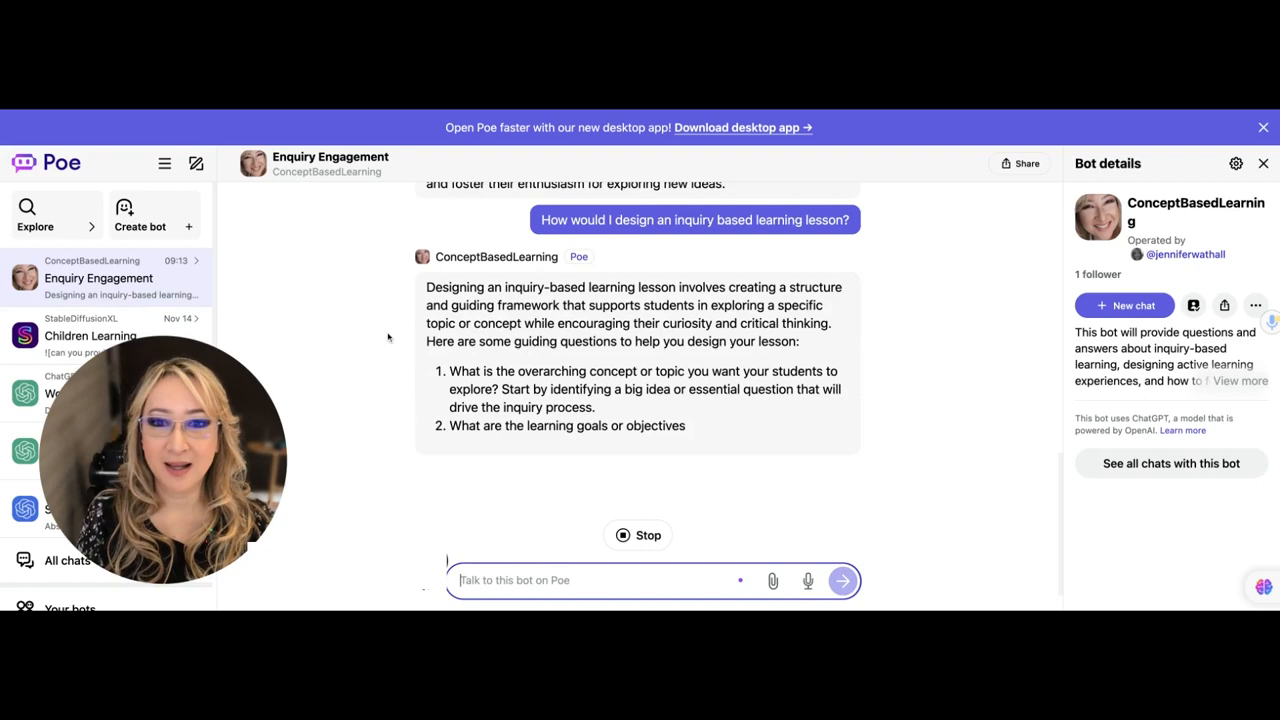
Read through the bot's eight guiding questions and closing note as they generate.
{"action": "scroll", "scroll_direction": "down", "scroll_amount": 3}
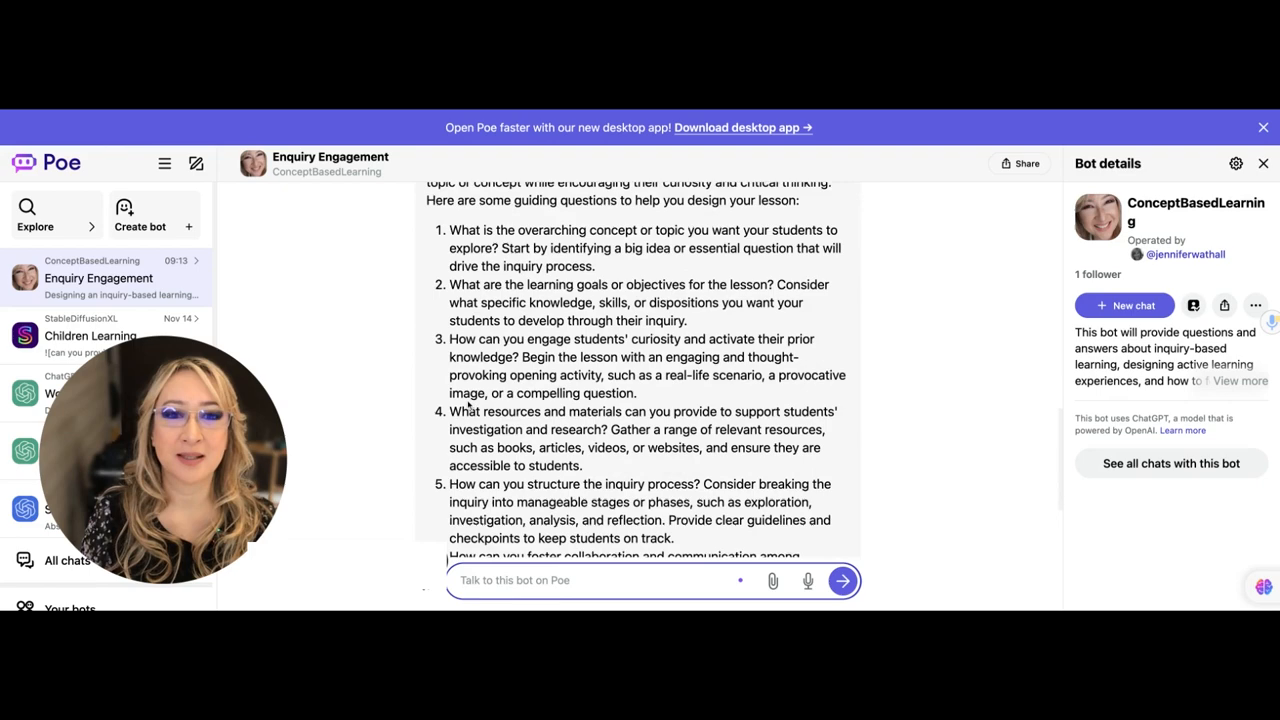
{"action": "scroll", "scroll_direction": "up", "scroll_amount": 3}
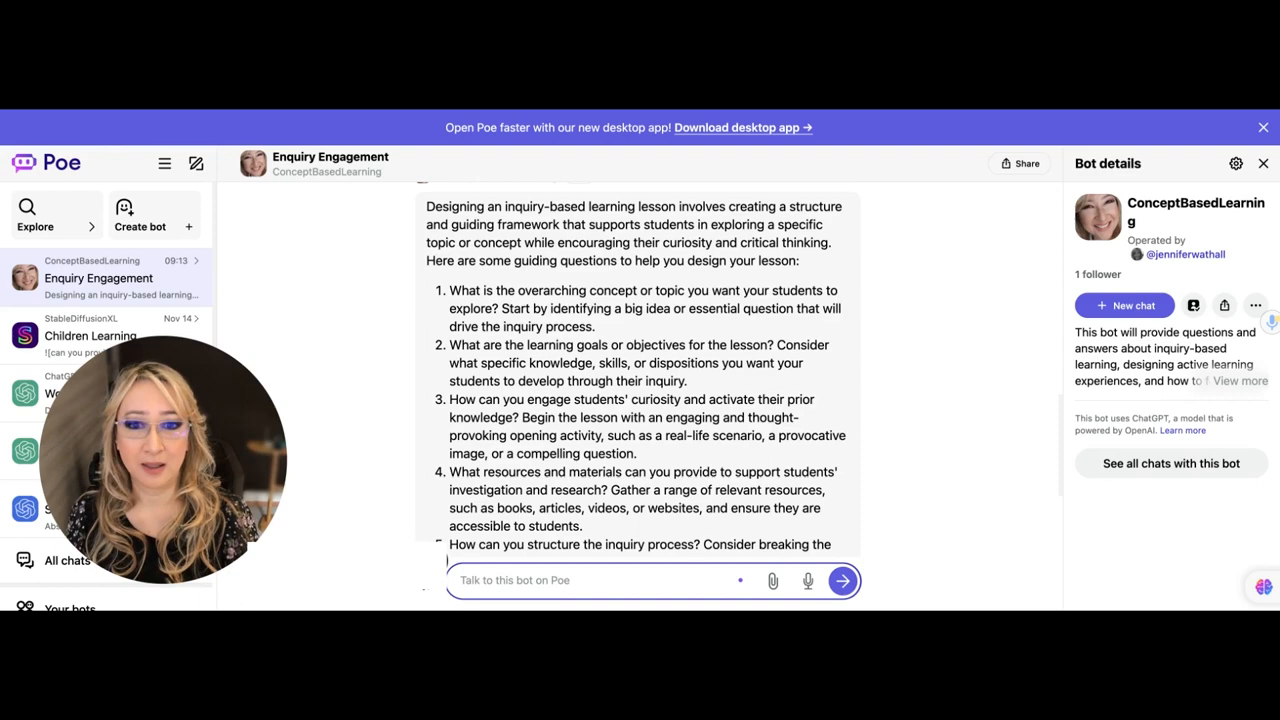
{"action": "scroll", "scroll_direction": "down", "scroll_amount": 3}
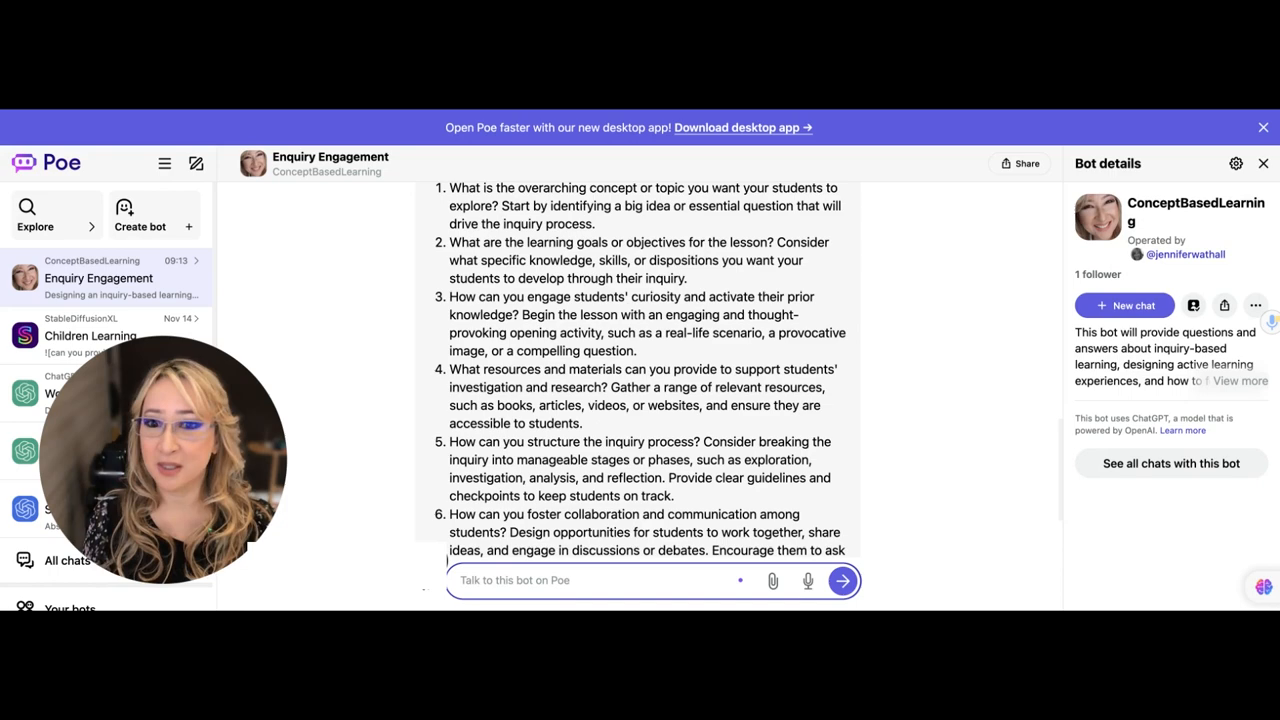
{"action": "scroll", "scroll_direction": "down", "scroll_amount": 3}
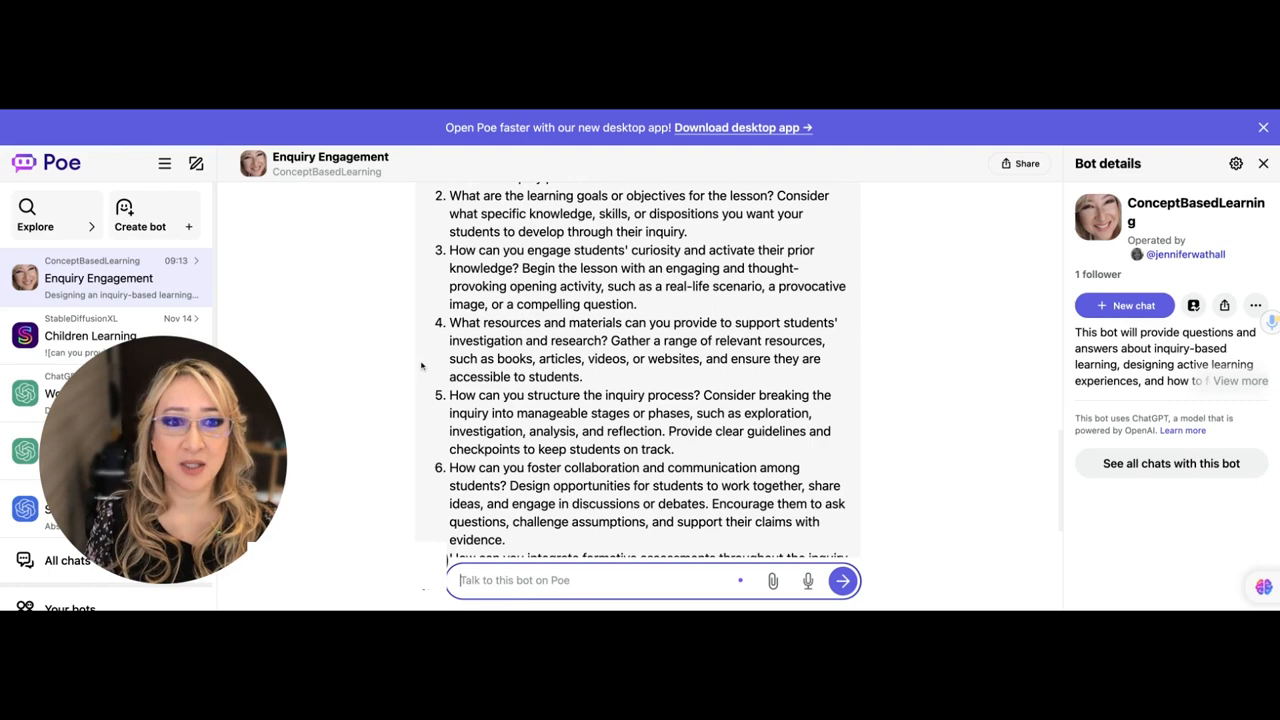
{"action": "scroll", "scroll_direction": "down", "scroll_amount": 3}
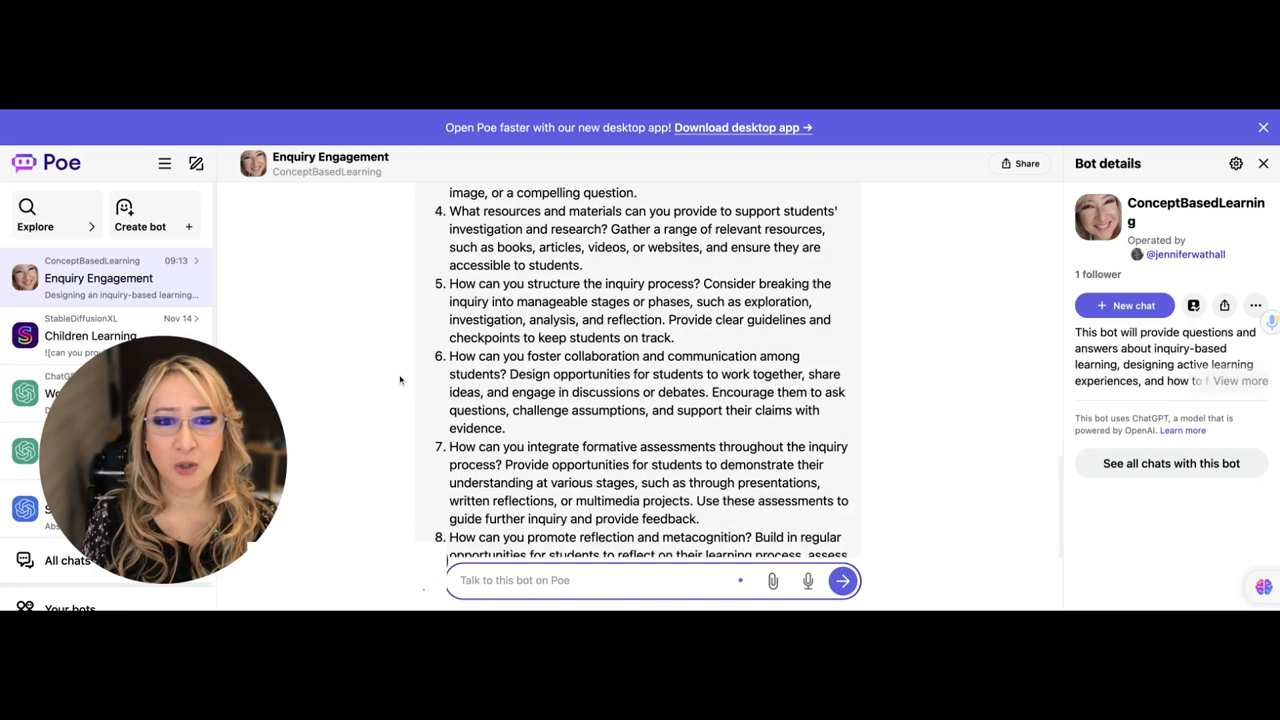
{"action": "scroll", "scroll_direction": "down", "scroll_amount": 3}
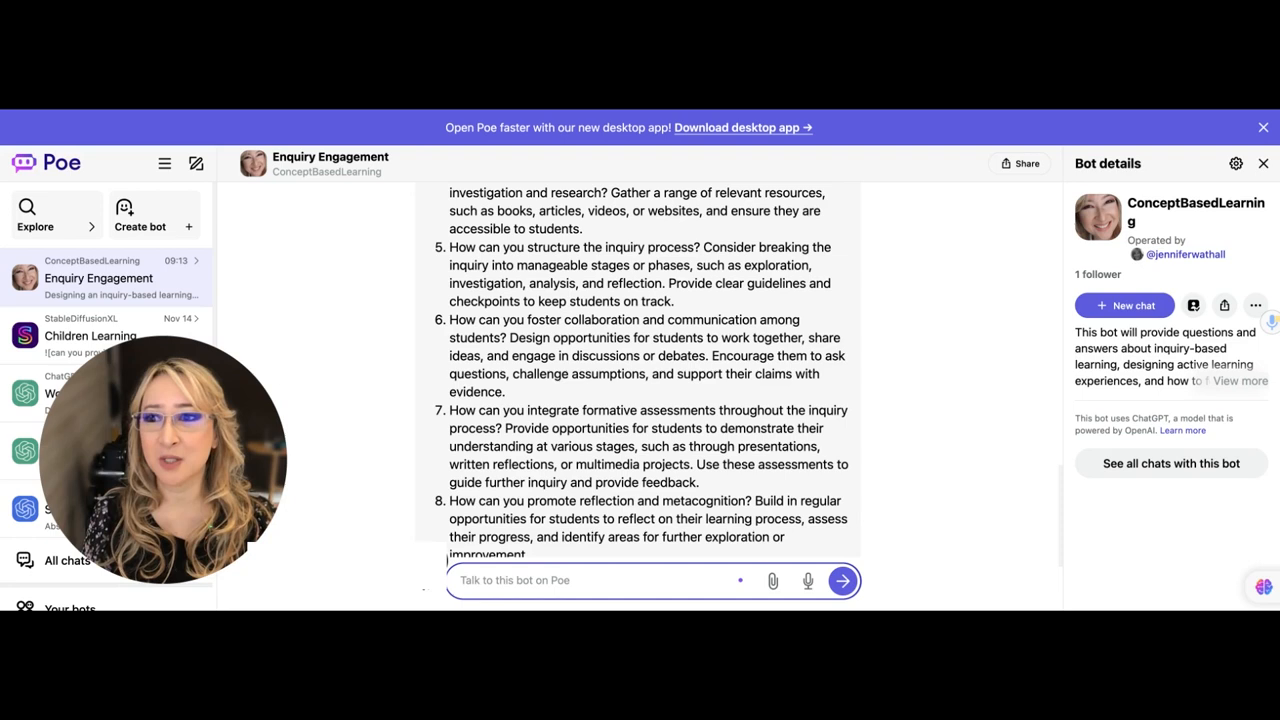
{"action": "scroll", "scroll_direction": "down", "scroll_amount": 3}
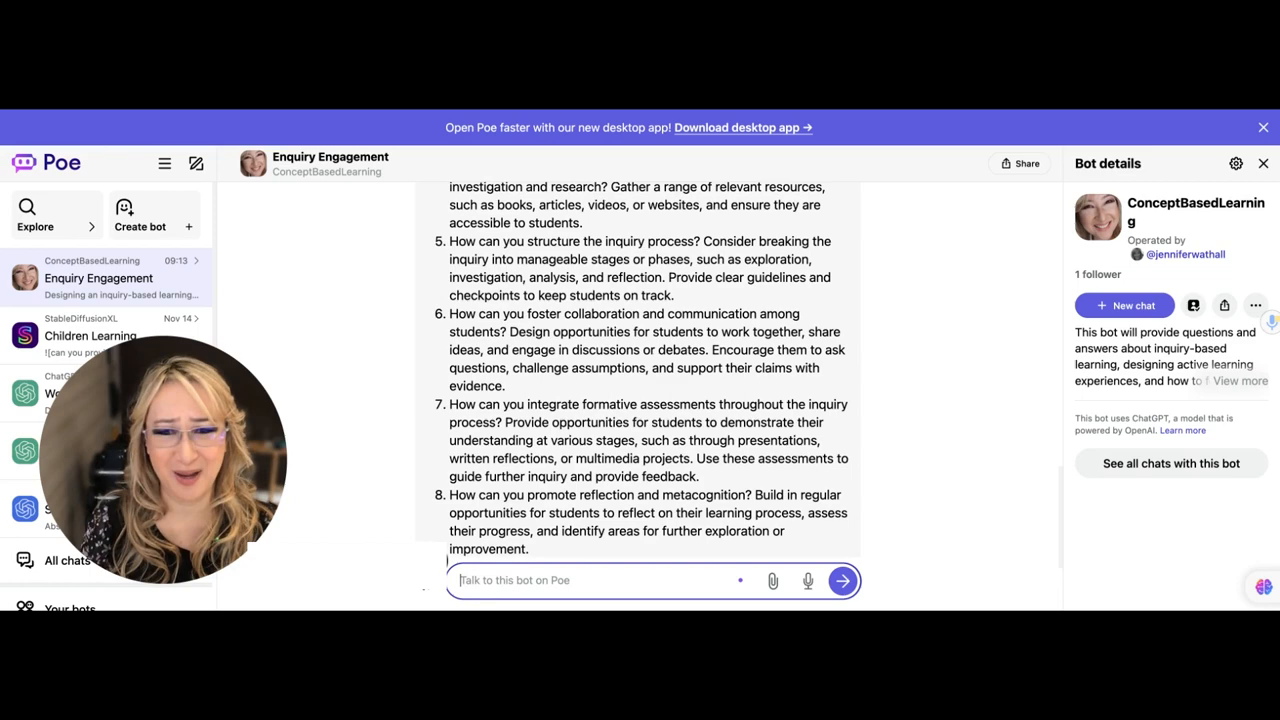
{"action": "scroll", "scroll_direction": "down", "scroll_amount": 3}
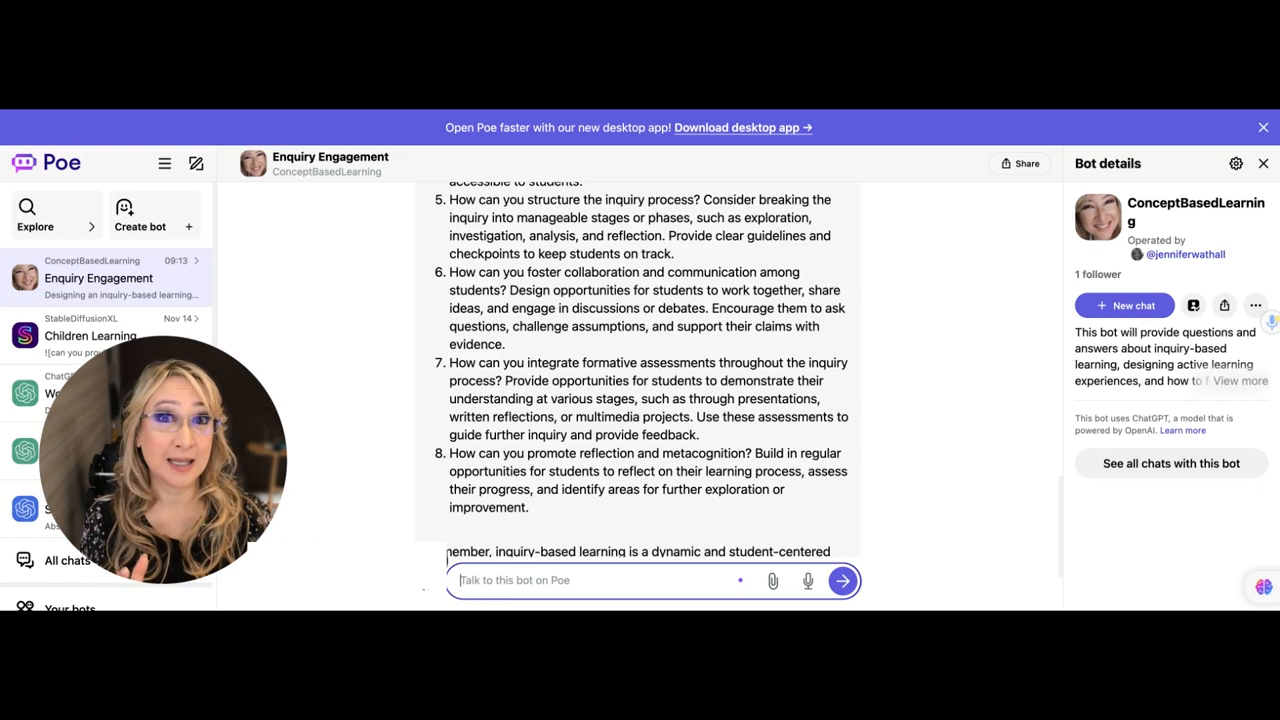
{"action": "scroll", "scroll_direction": "down", "scroll_amount": 3}
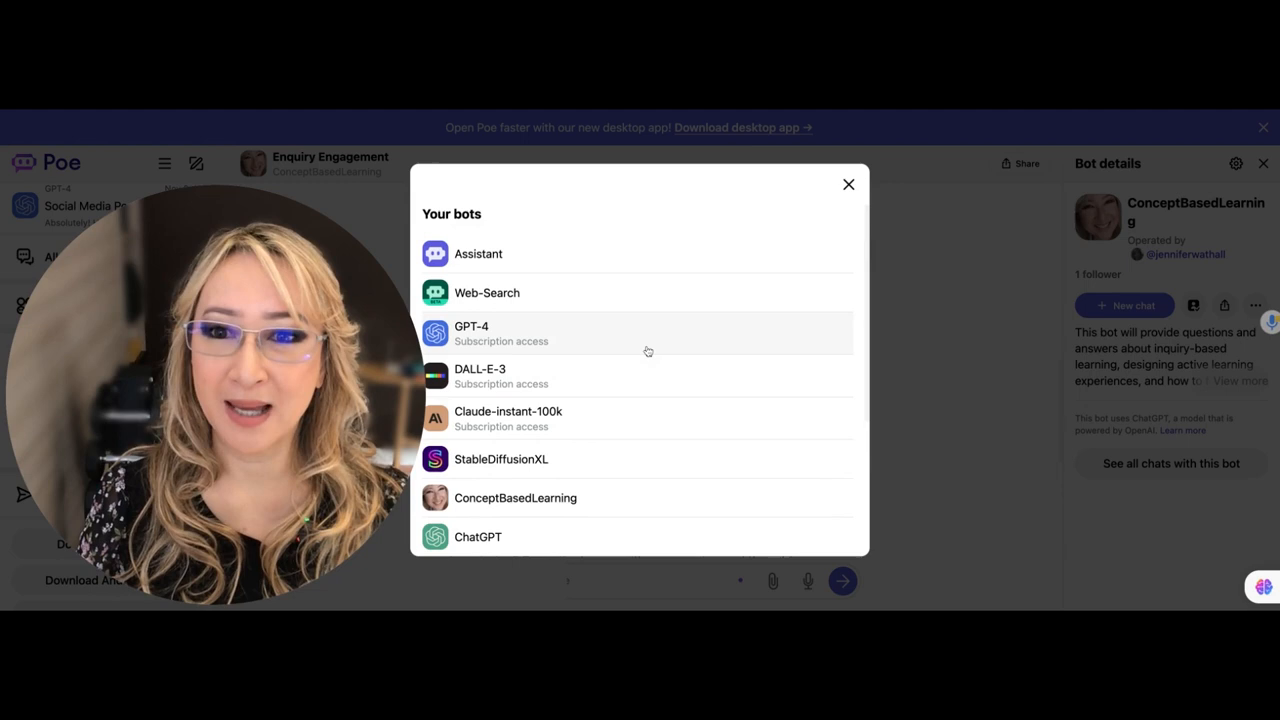
Scroll the 'Your bots' list past Google-PaLM and Claude-2-100k, then close it.
{"action": "scroll", "scroll_direction": "down", "scroll_amount": 3}
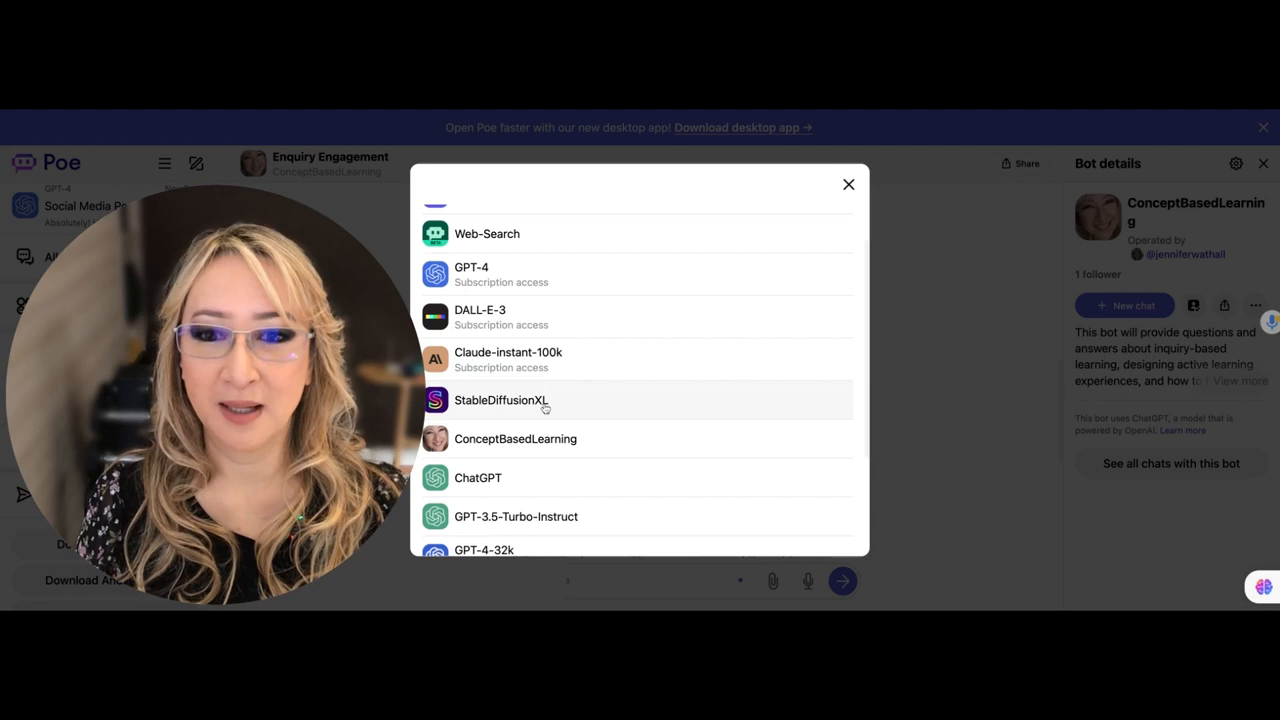
{"action": "scroll", "scroll_direction": "down", "scroll_amount": 3}
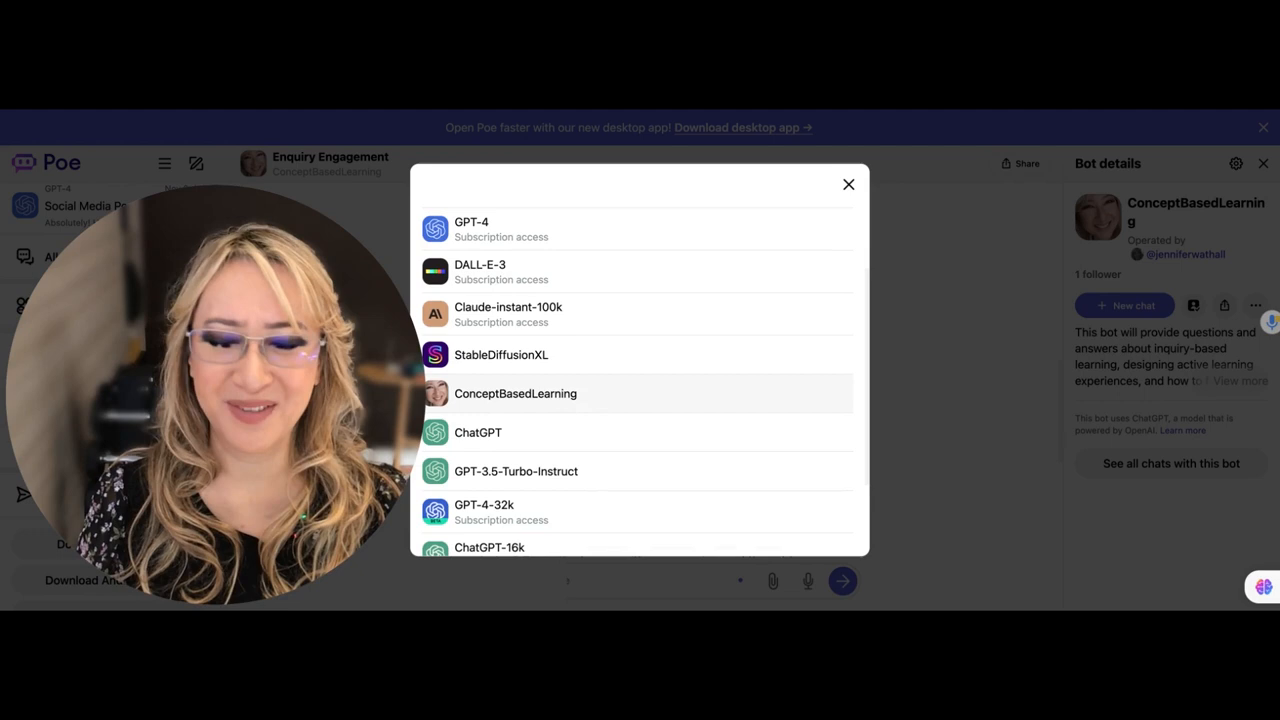
{"action": "scroll", "scroll_direction": "down", "scroll_amount": 3}
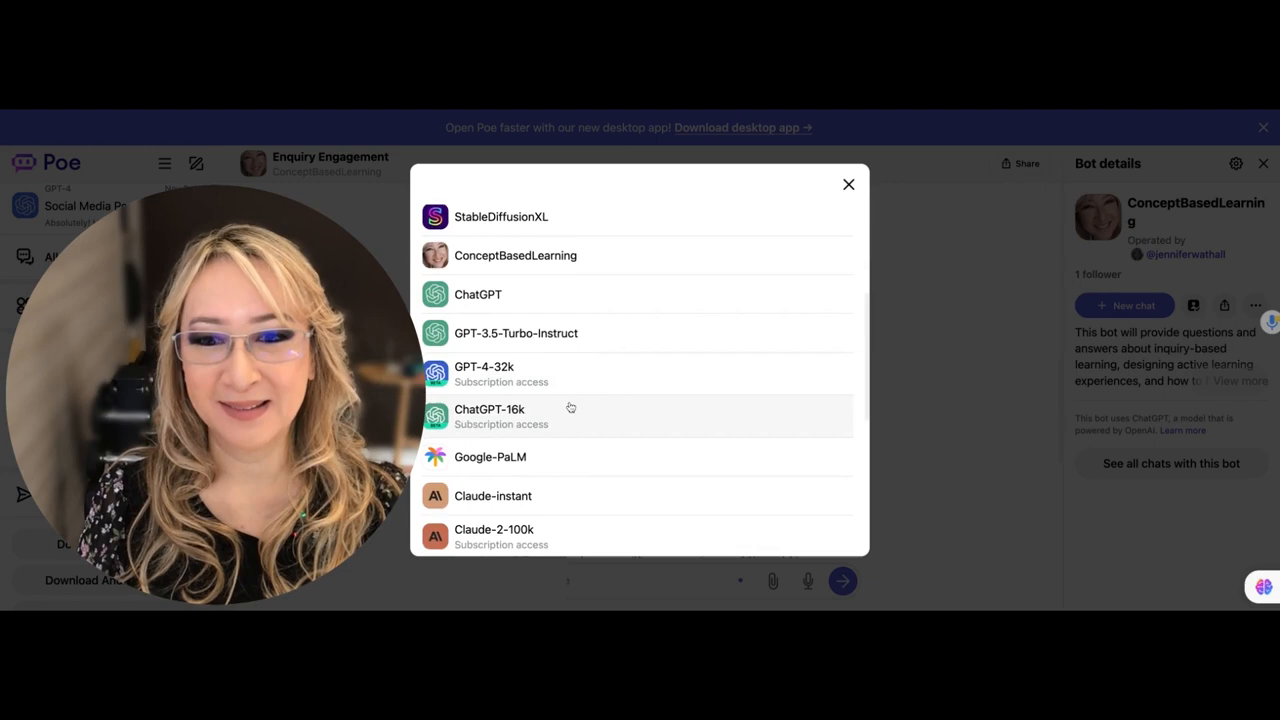
{"action": "left_click", "coordinate": [848, 184]}
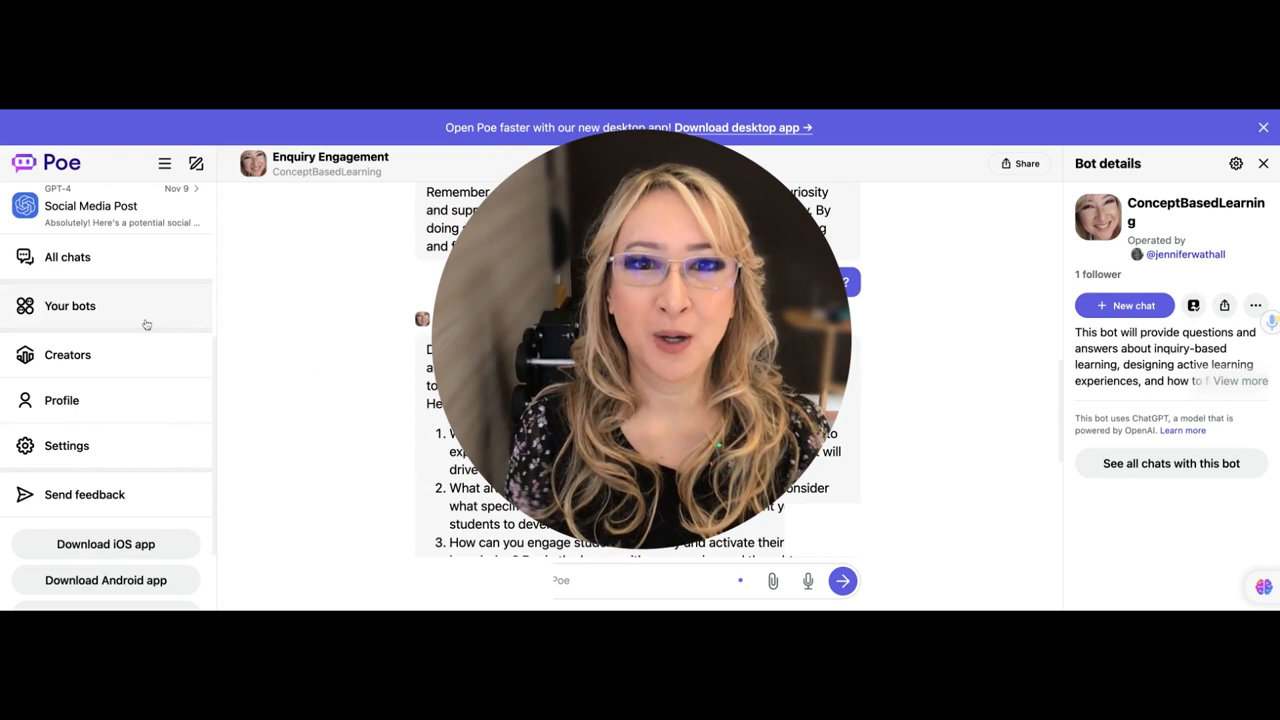